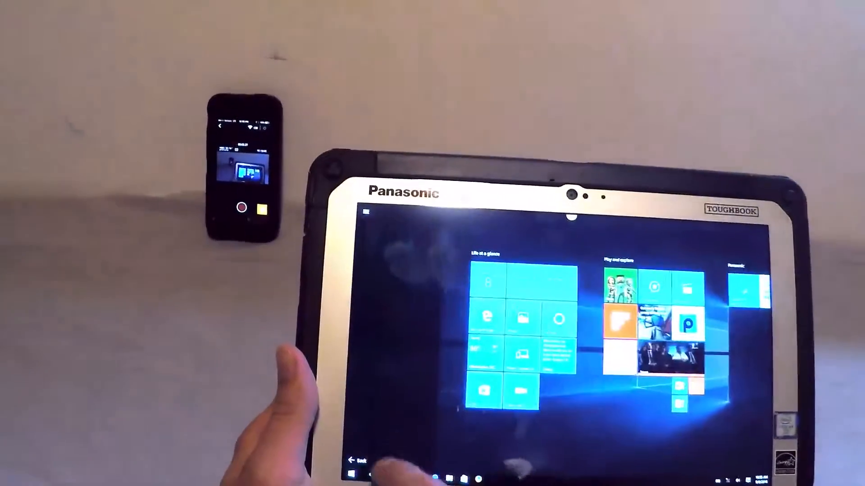
Step: Open the alphabetical All apps list next to the live tiles on the tablet-mode Start screen
left_click(364, 473)
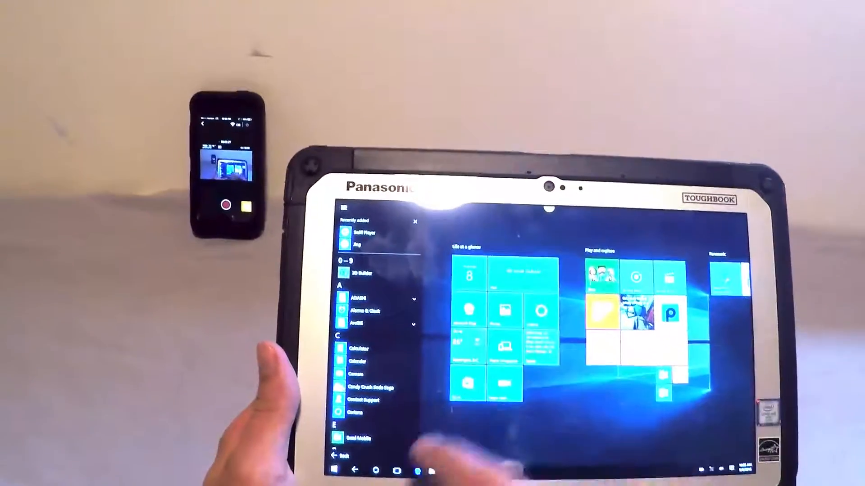